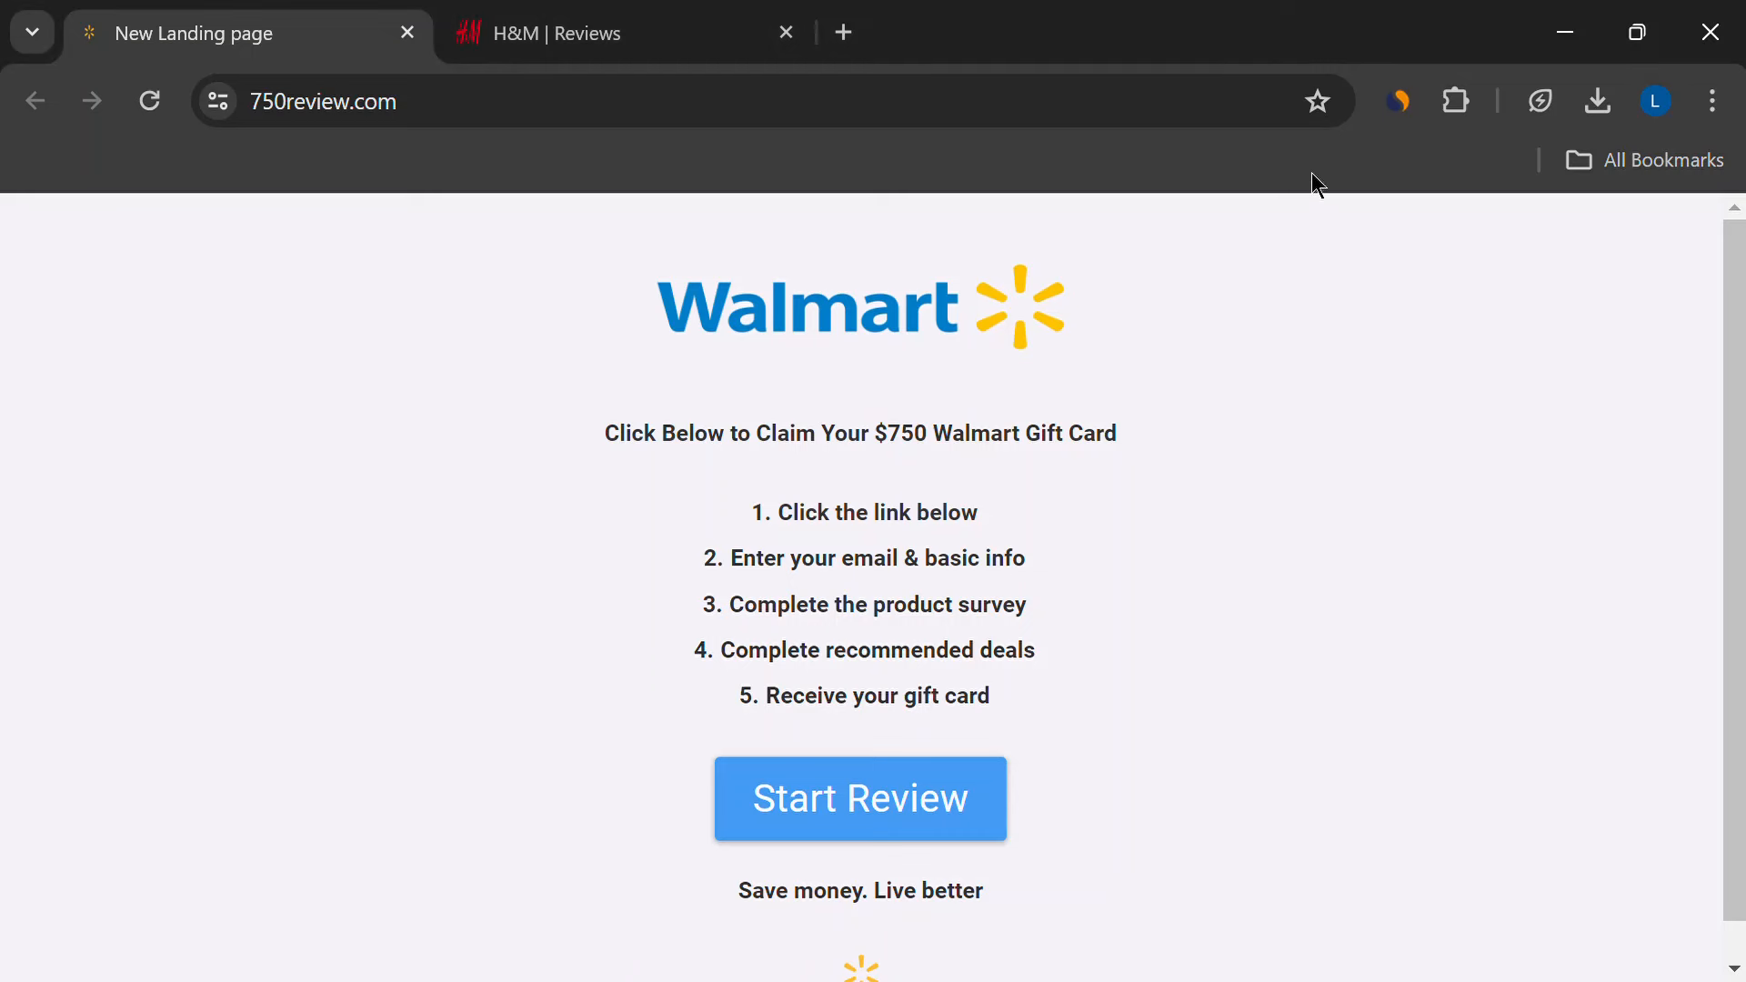
# Highlight the 750review.com address and text in the gift card claim steps.
pyautogui.click(322, 101)
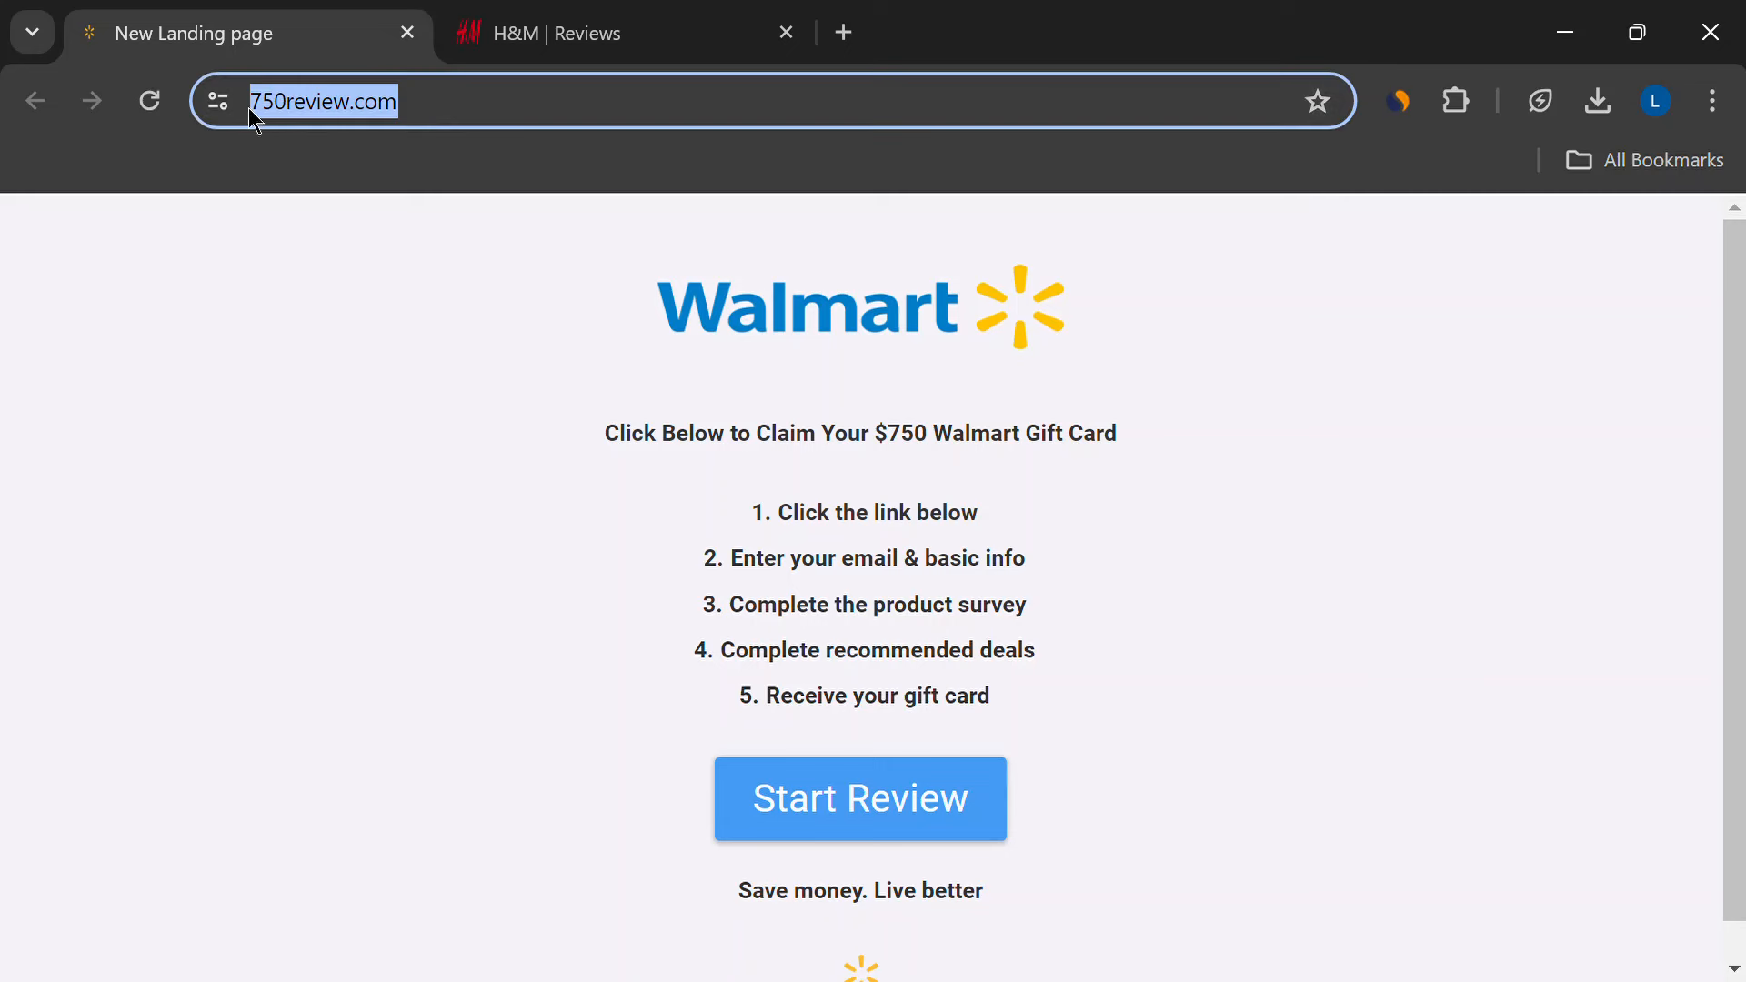
pyautogui.moveTo(613, 433); pyautogui.dragTo(819, 433)
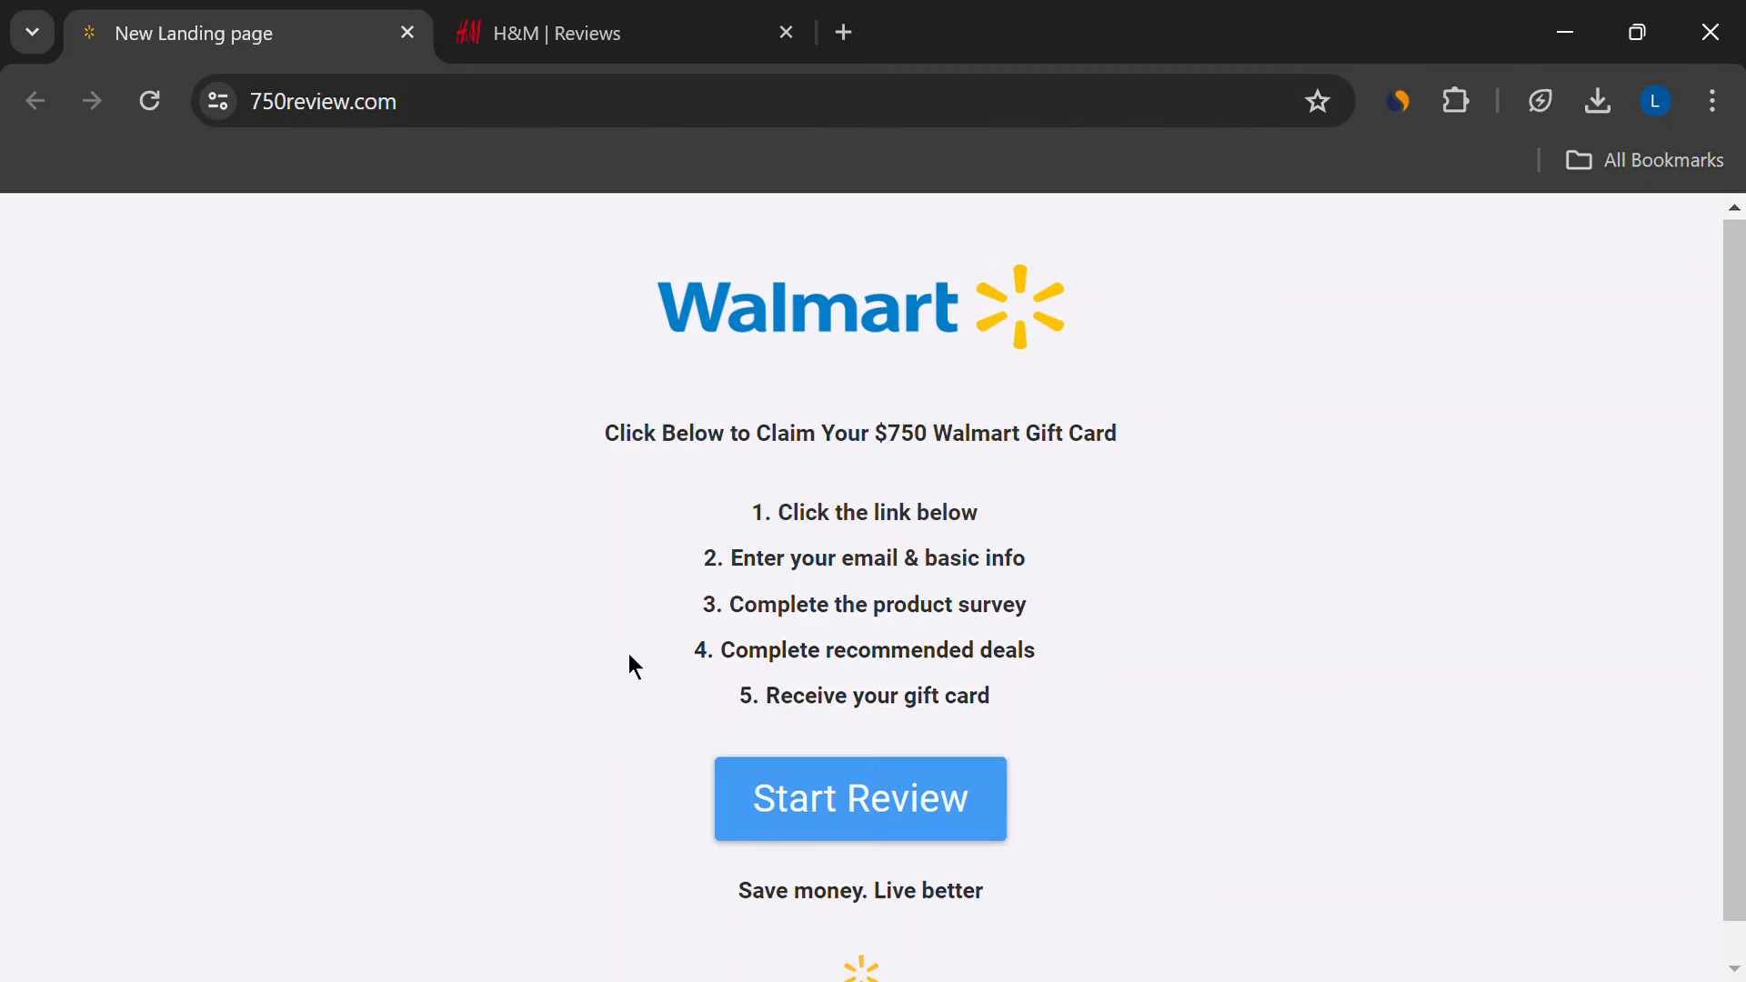
pyautogui.moveTo(721, 507)
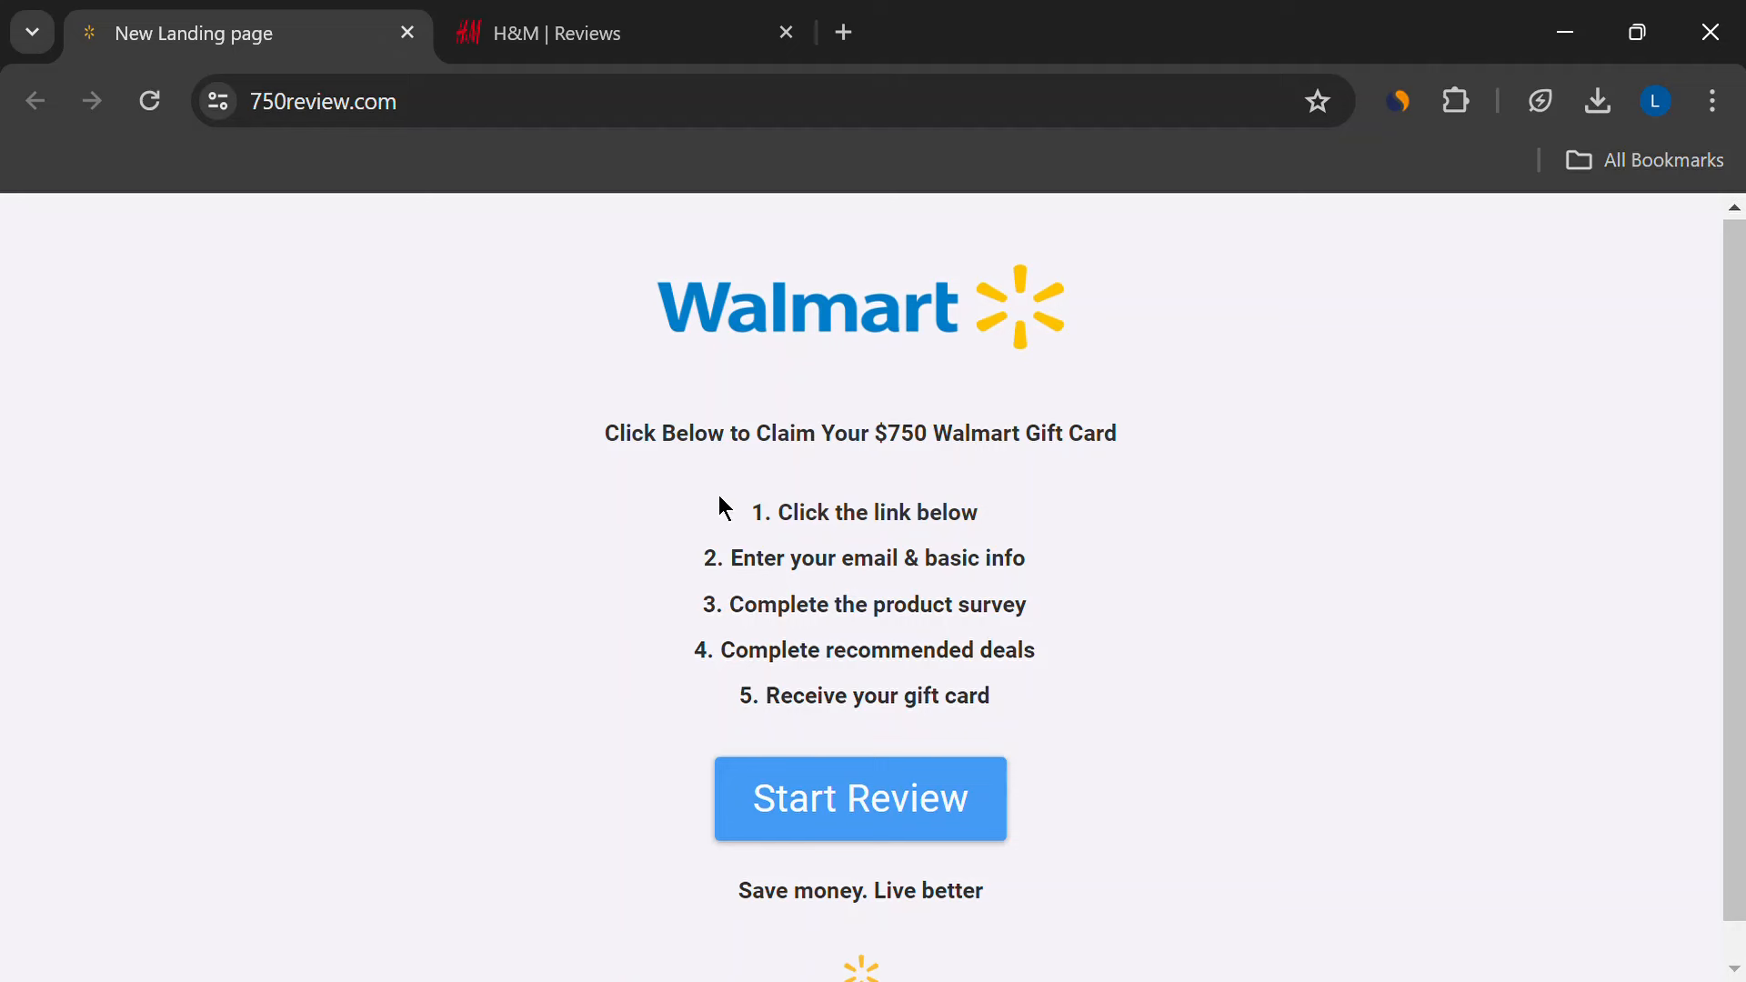
pyautogui.doubleClick(876, 558)
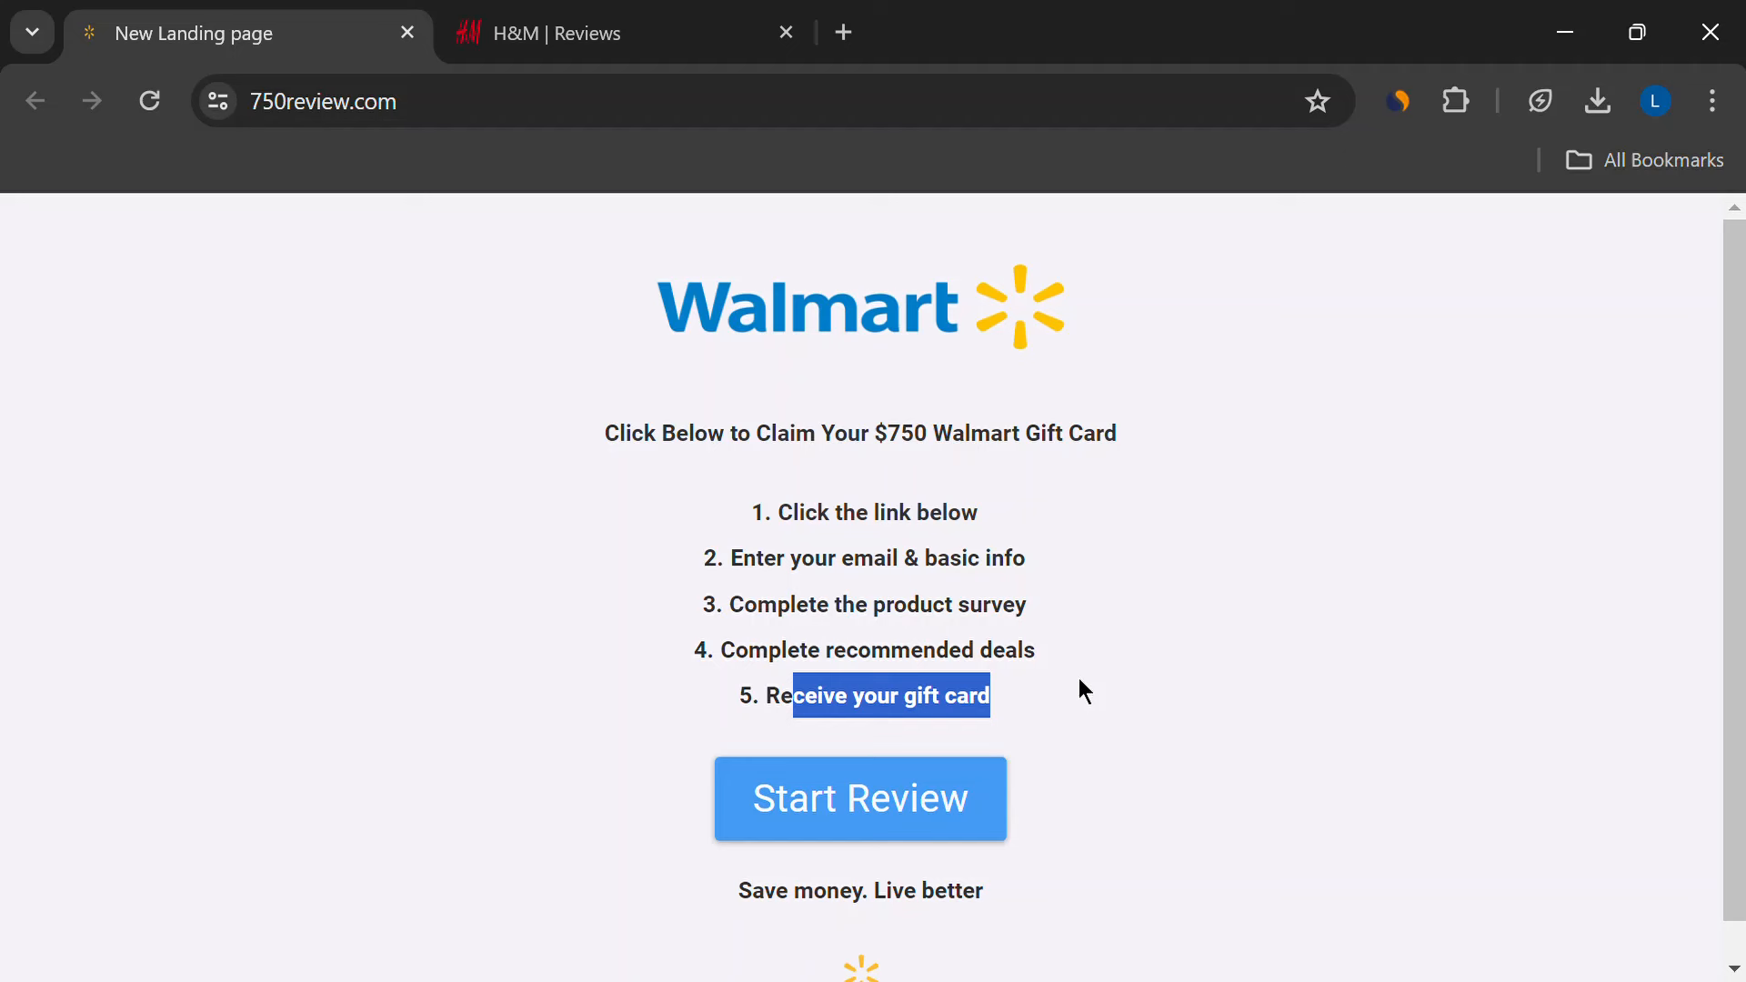
pyautogui.moveTo(1066, 654)
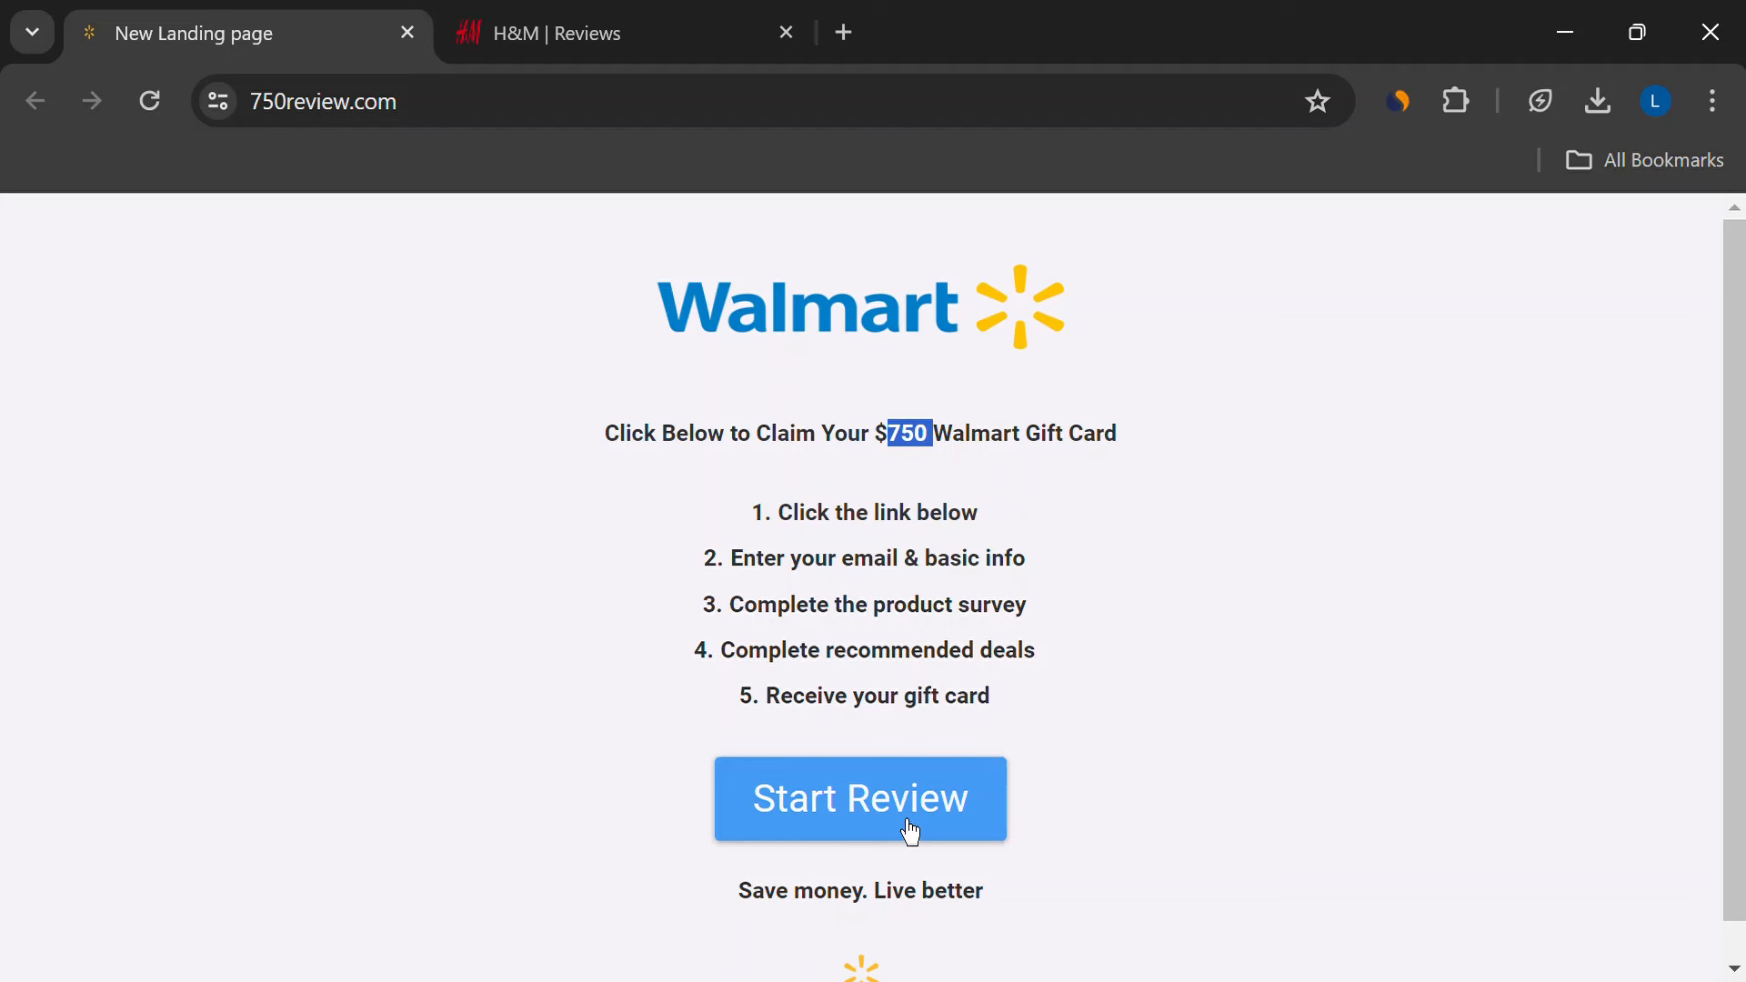
# Start the Walmart claim and follow it to the awesomedealsfinder.com 'offer unavailable' page.
pyautogui.click(858, 798)
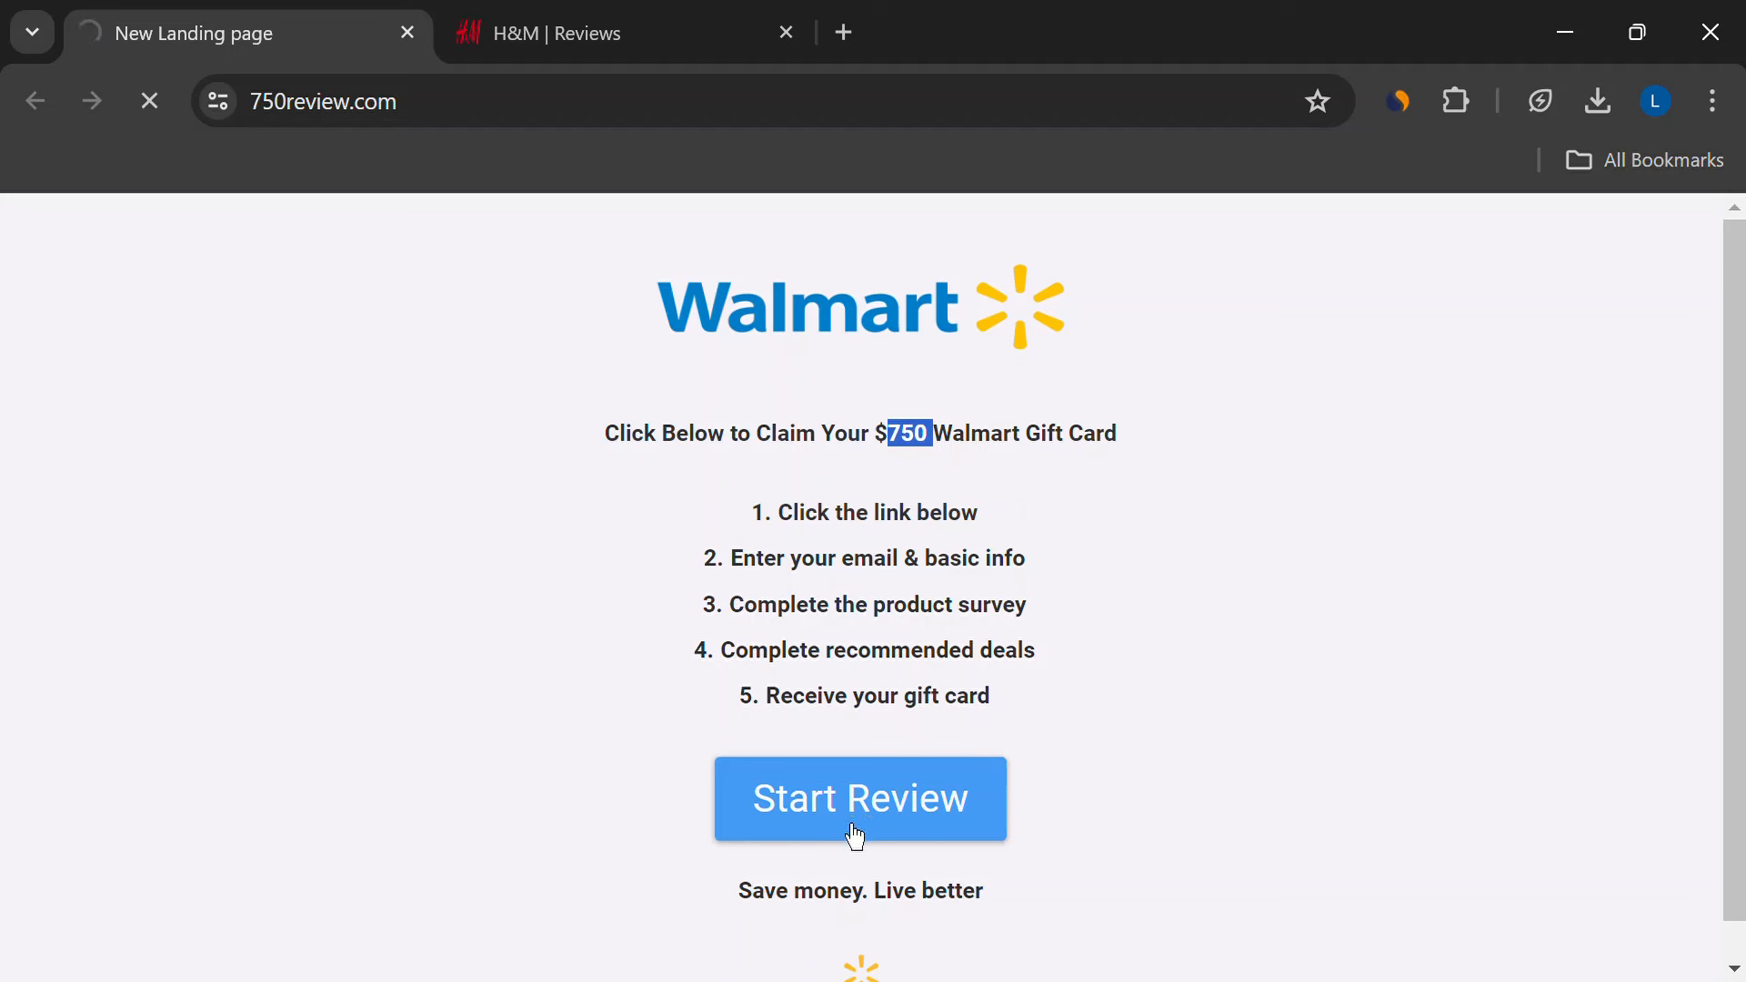
pyautogui.click(858, 798)
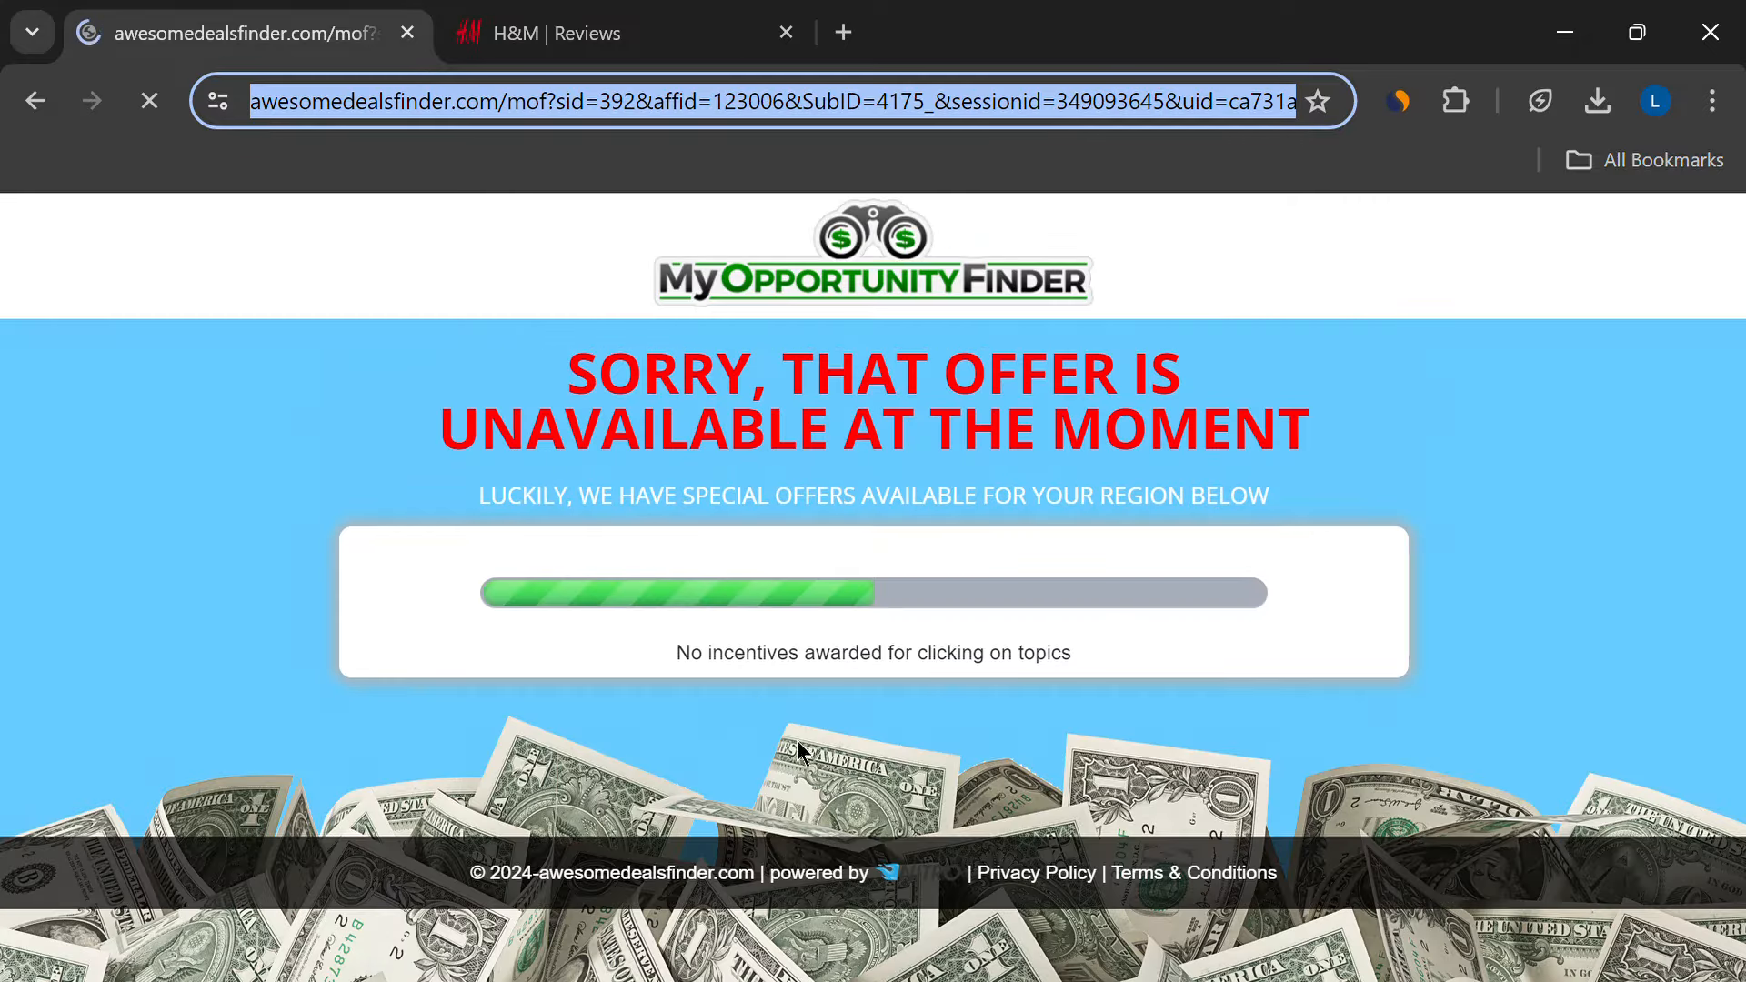
pyautogui.scroll(-3)
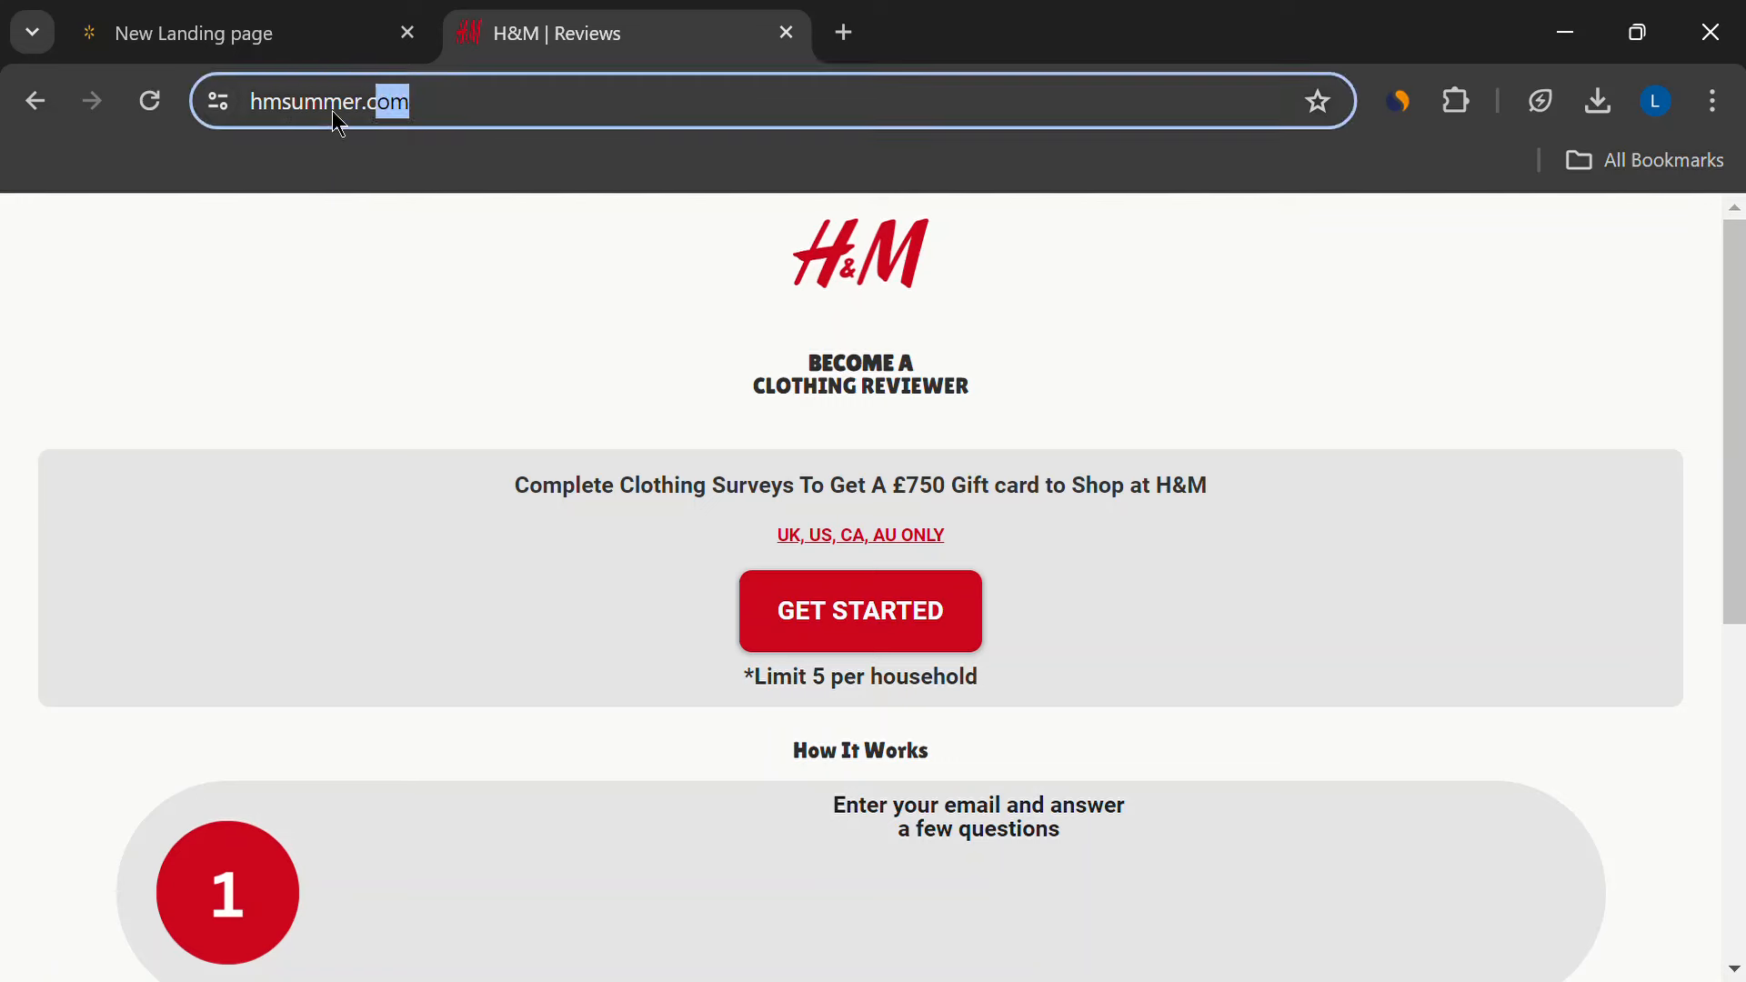
# Highlight the hmsummer.com address and scroll through the H&M £750 reviews page.
pyautogui.moveTo(620, 485); pyautogui.dragTo(1150, 485)
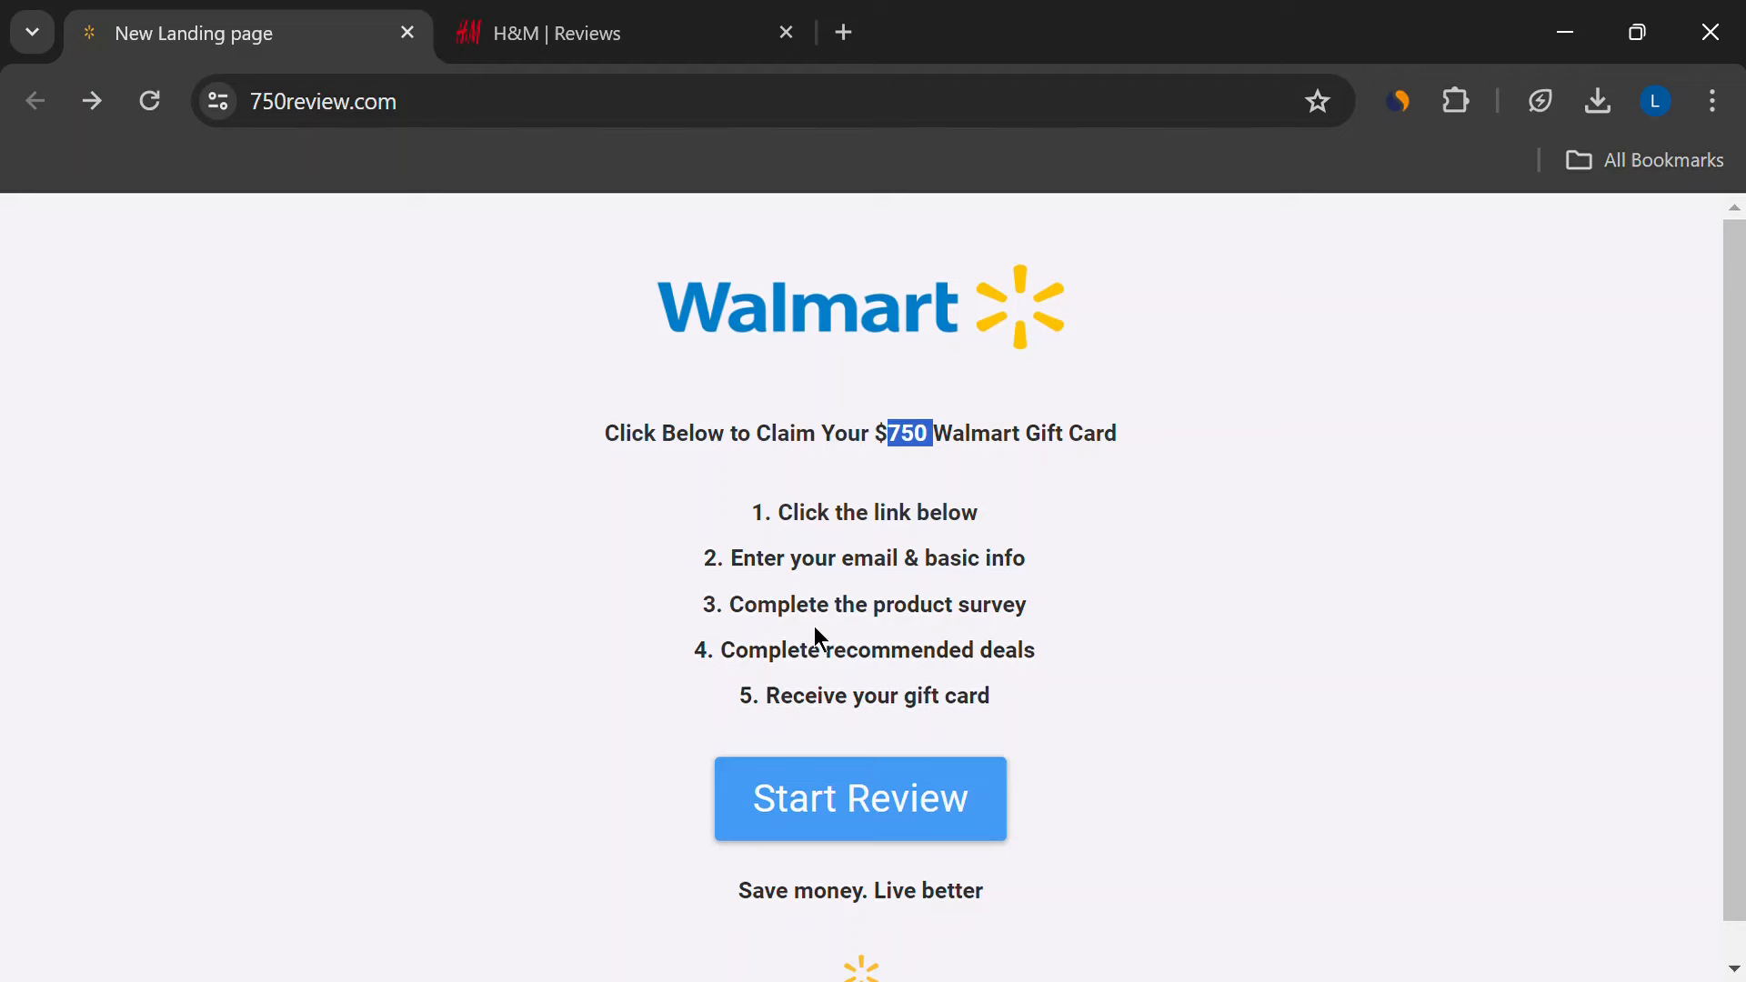
pyautogui.click(612, 33)
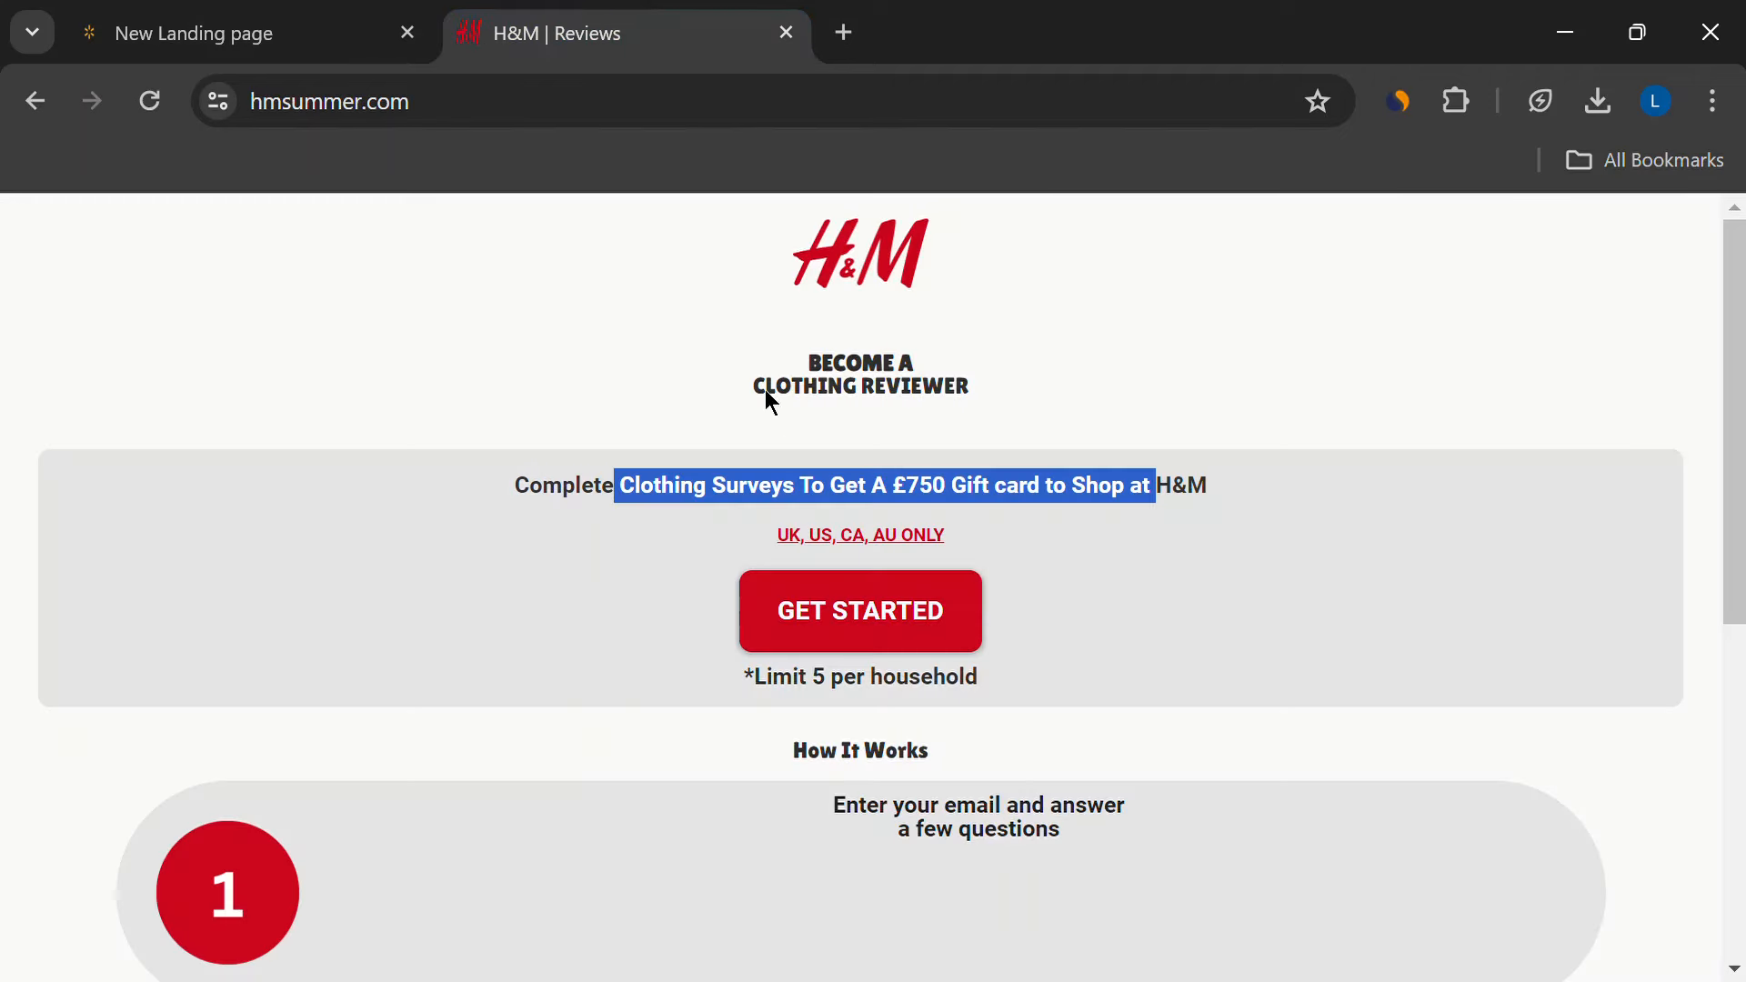
pyautogui.scroll(-3)
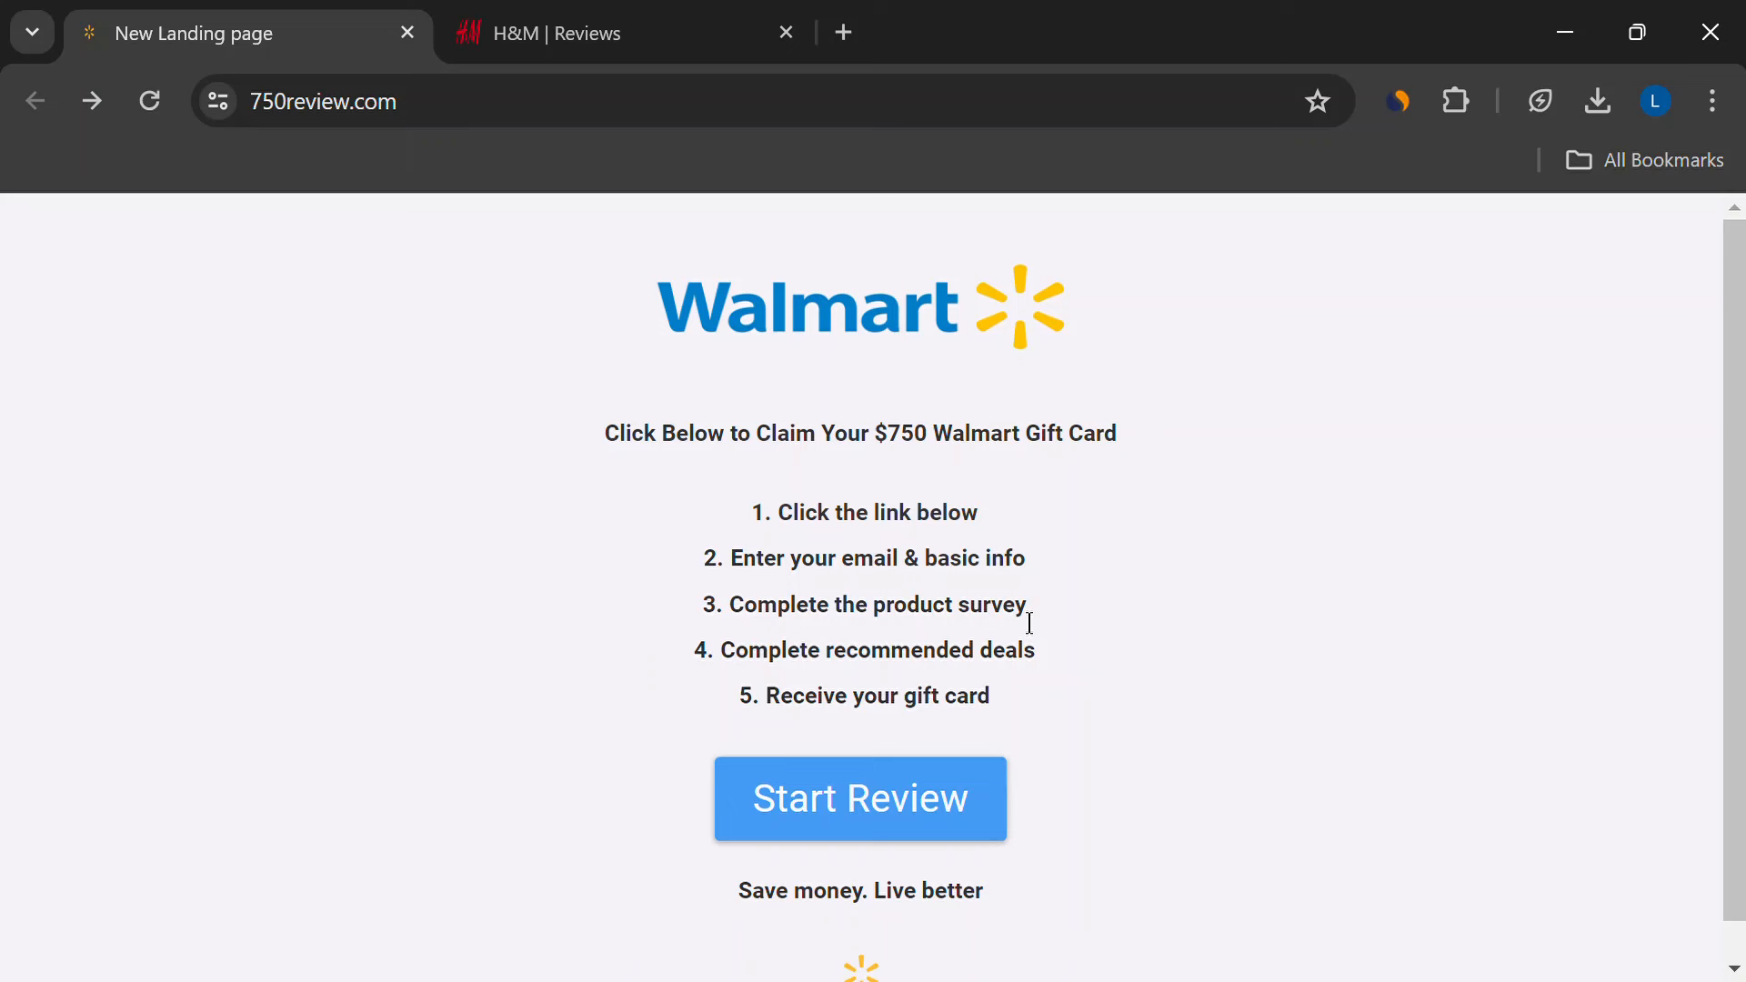
pyautogui.moveTo(1045, 567)
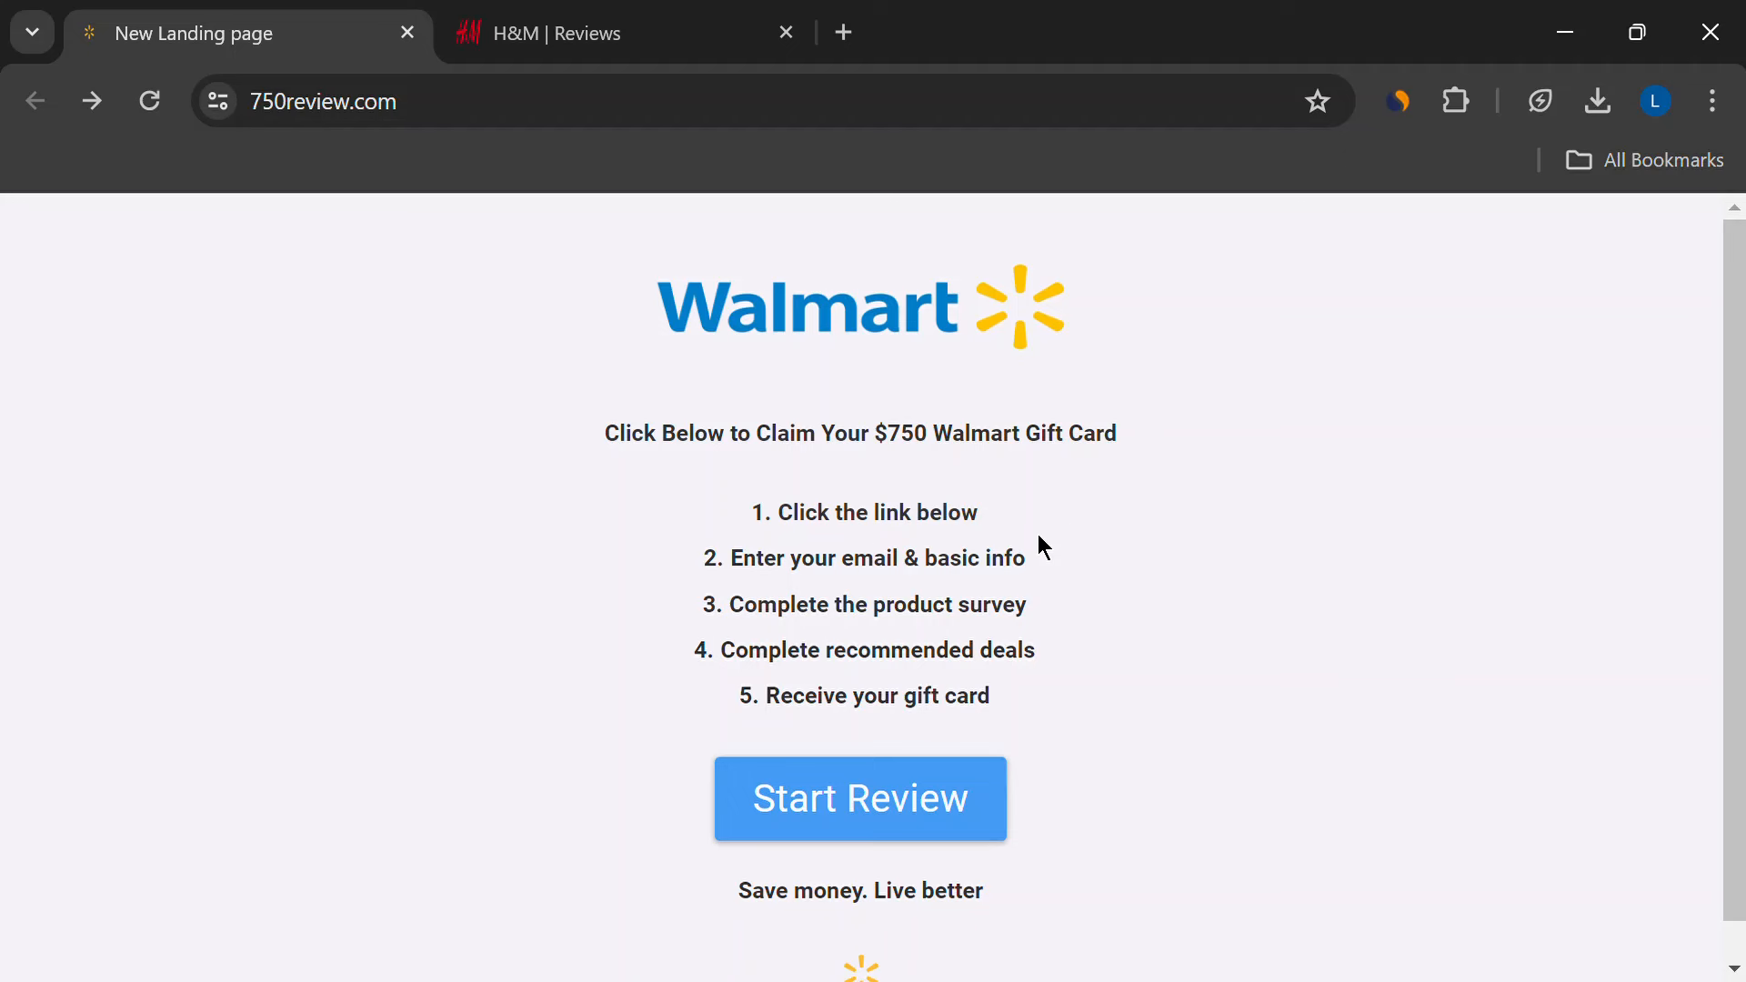
pyautogui.moveTo(1468, 353)
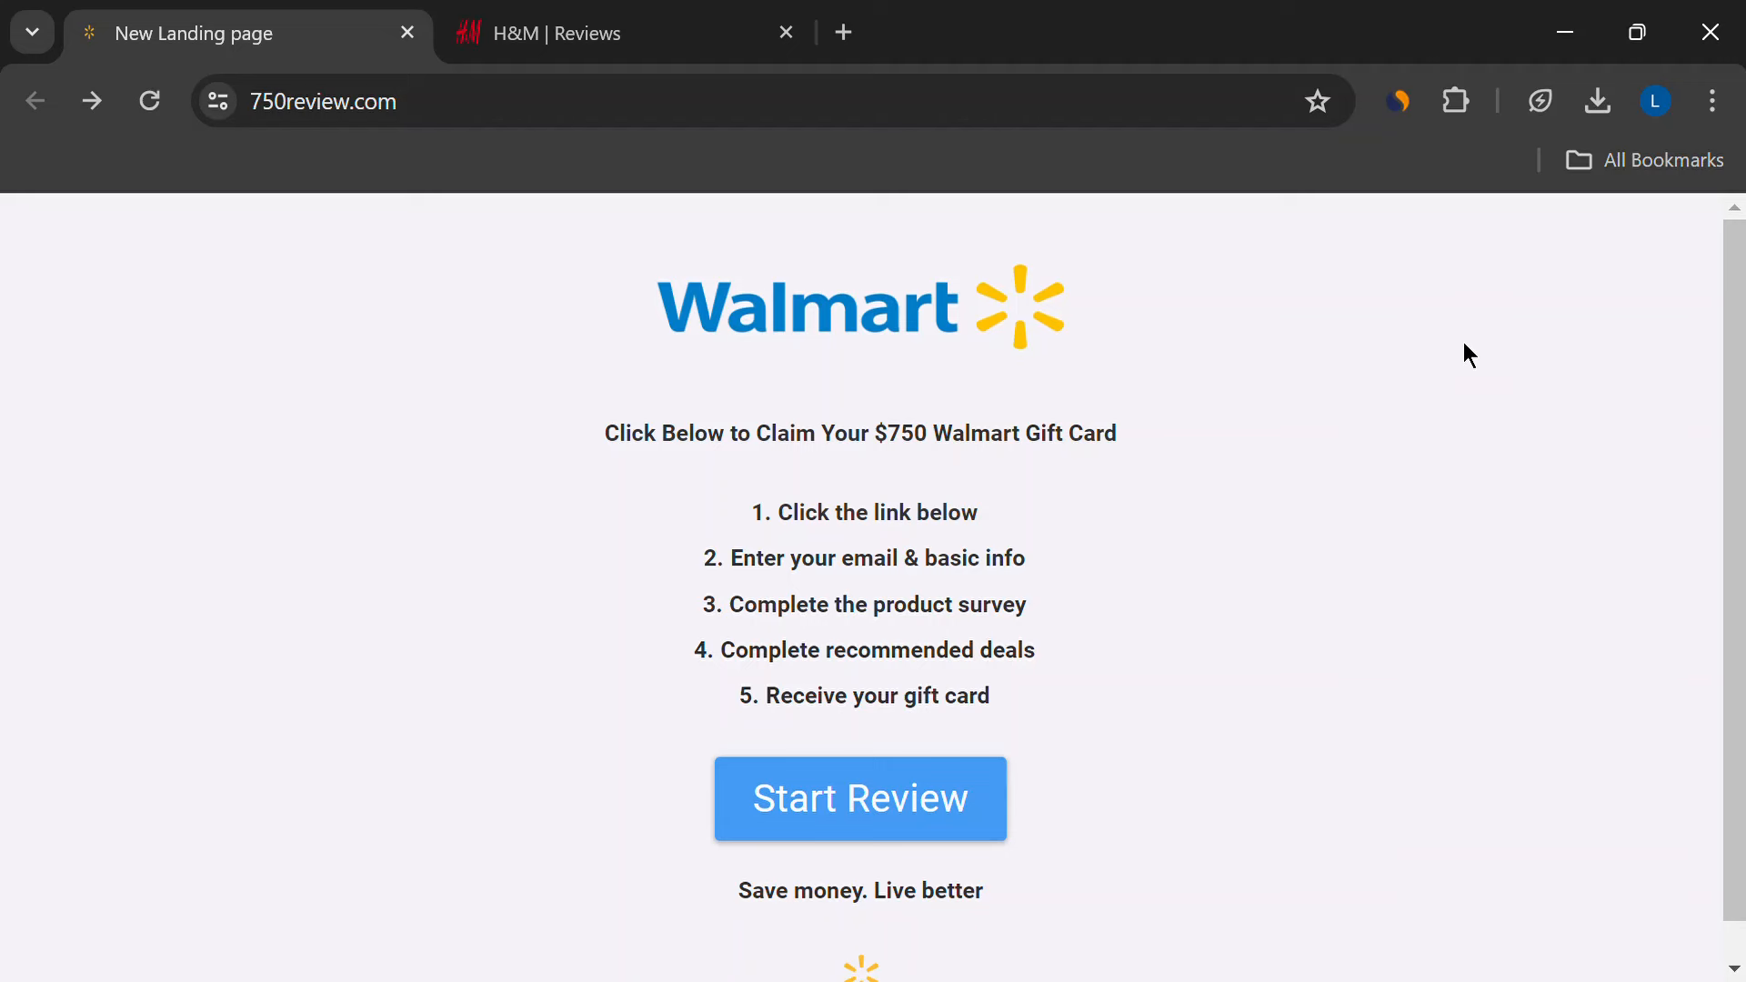